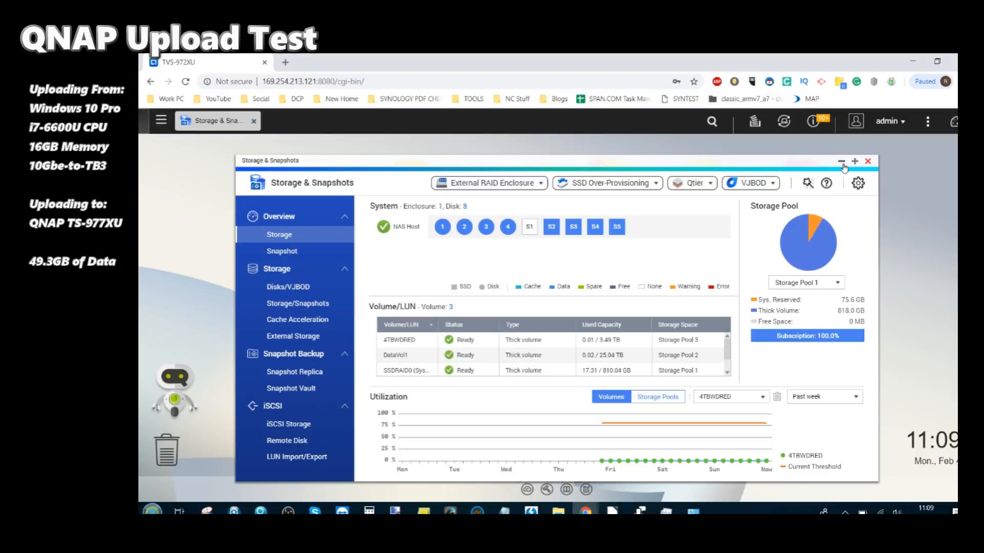
Minimise the Storage & Snapshots overview to reveal the NAS desktop and drive list.
left_click(868, 161)
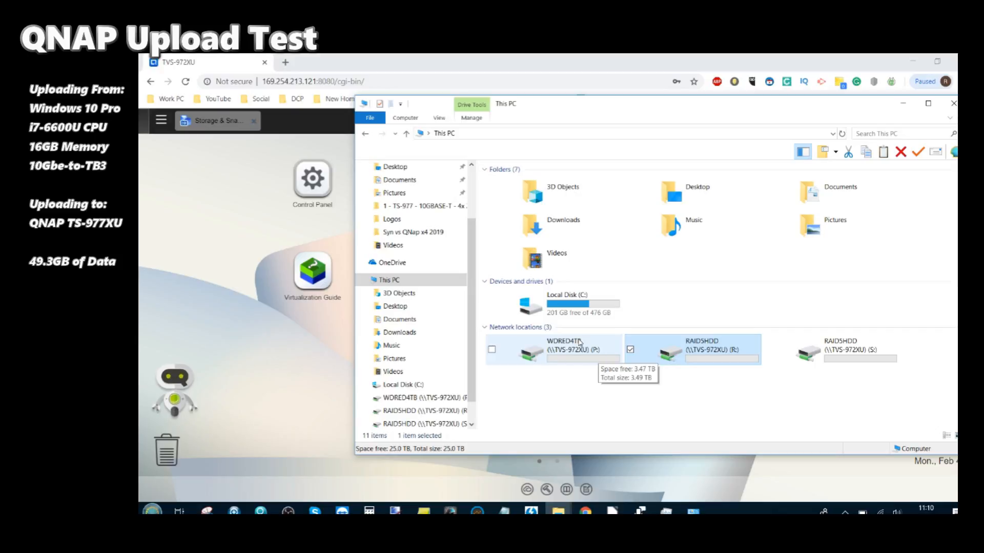
Copy all 21 Footage folders and bring up the WDRED4TB (P:) share as destination.
double_click(564, 349)
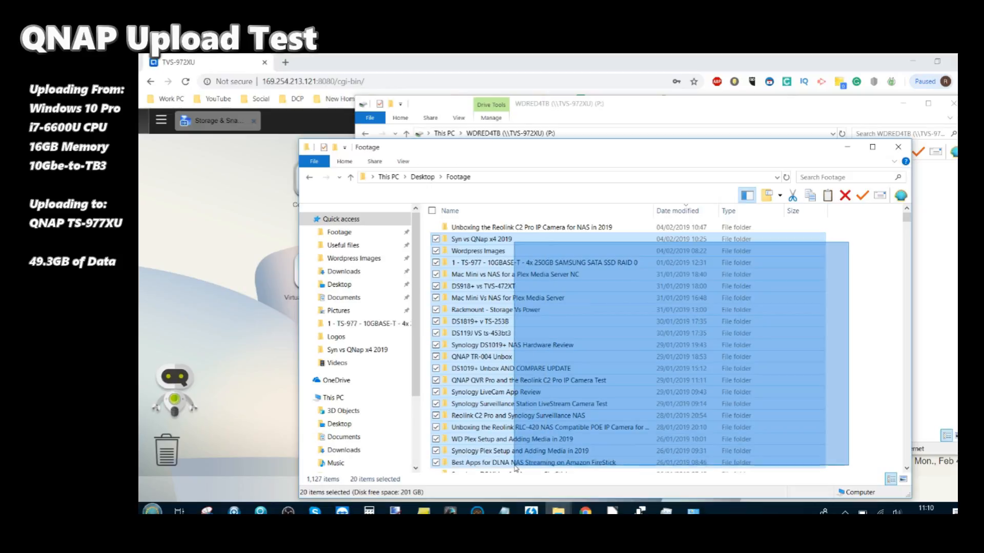
right_click(515, 462)
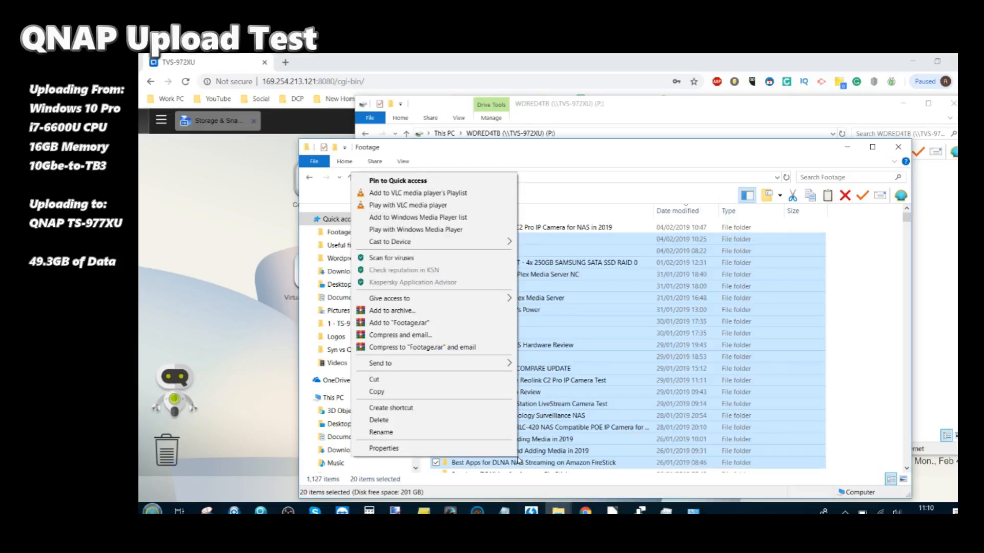
left_click(383, 448)
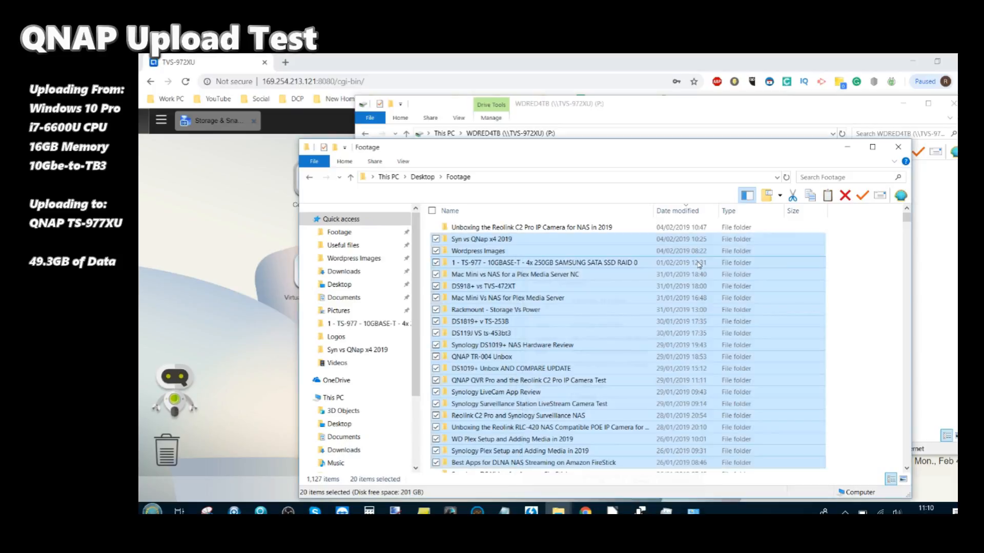
left_click(531, 227)
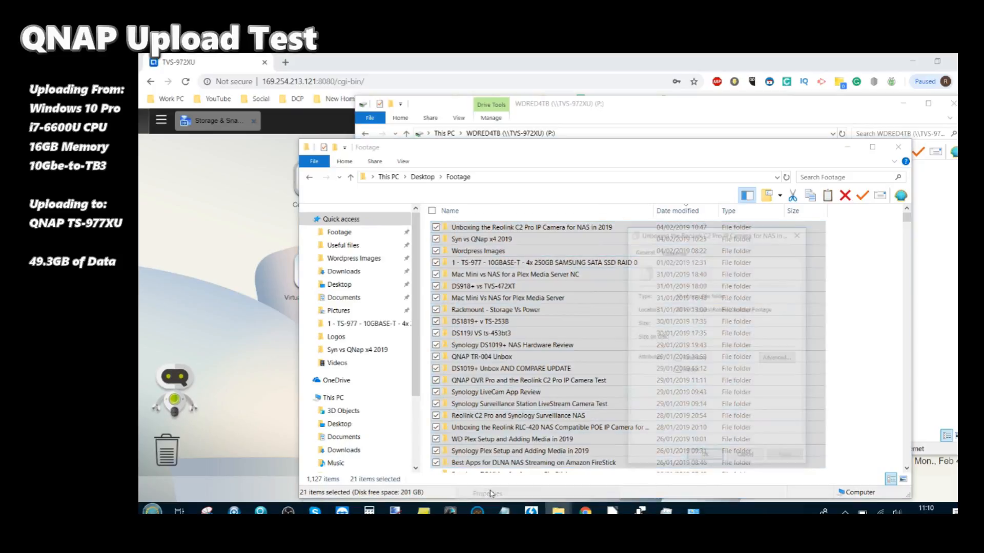
left_click(485, 493)
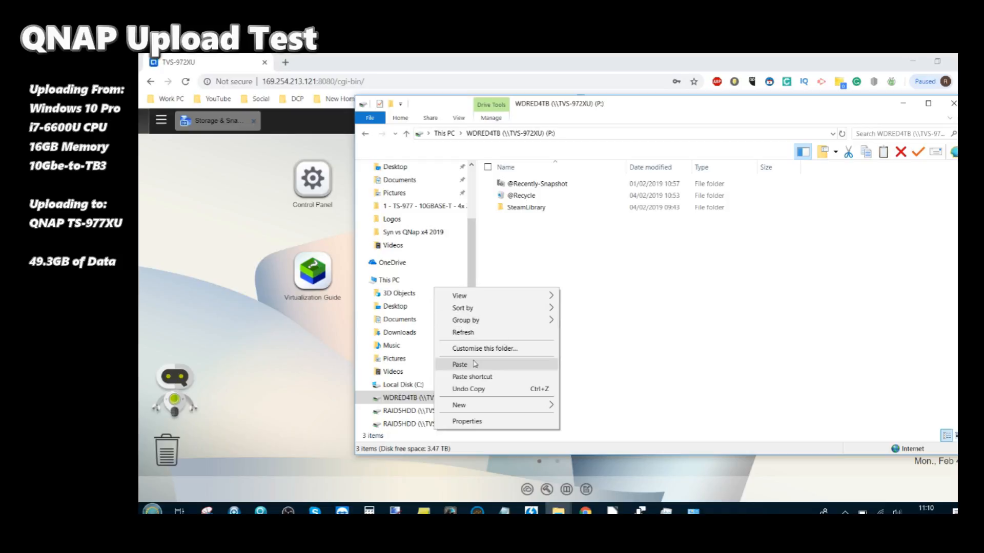
mouse_move(474, 369)
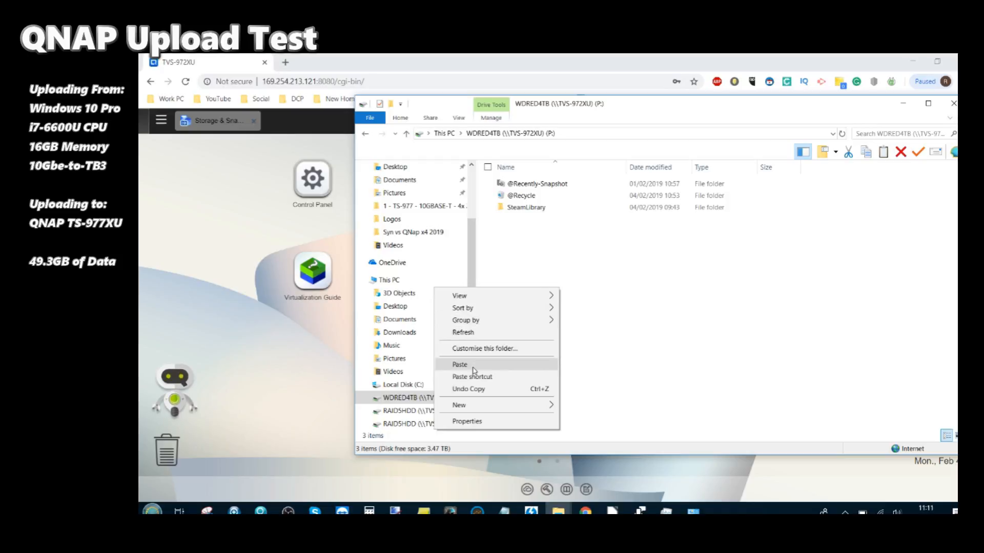
Paste the 21 footage folders onto WDRED4TB, timing the single-HDD upload at 5:40.
left_click(459, 365)
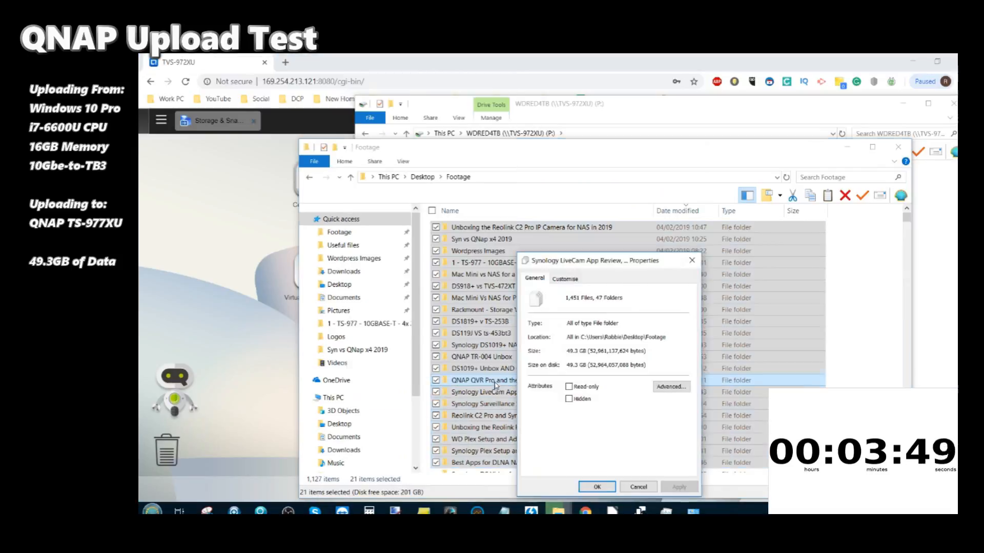
left_click(595, 487)
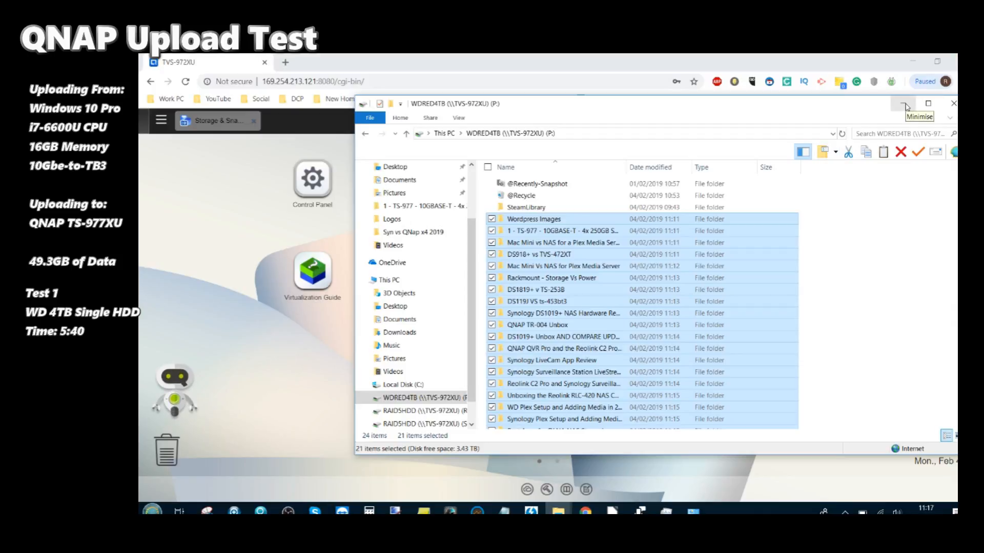
Minimise the WDRED4TB window and bring up RAID5HDD (R:) as the next destination.
left_click(905, 104)
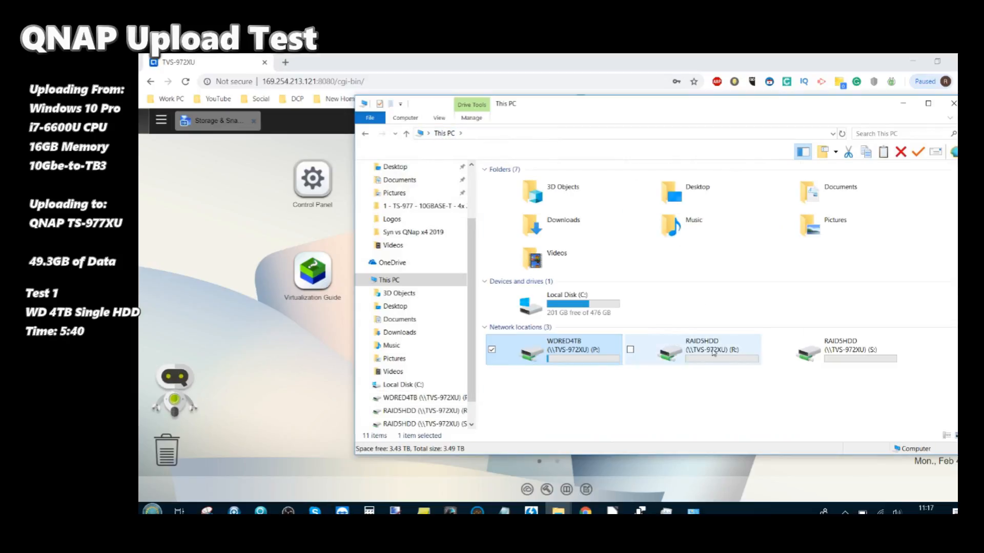
double_click(689, 349)
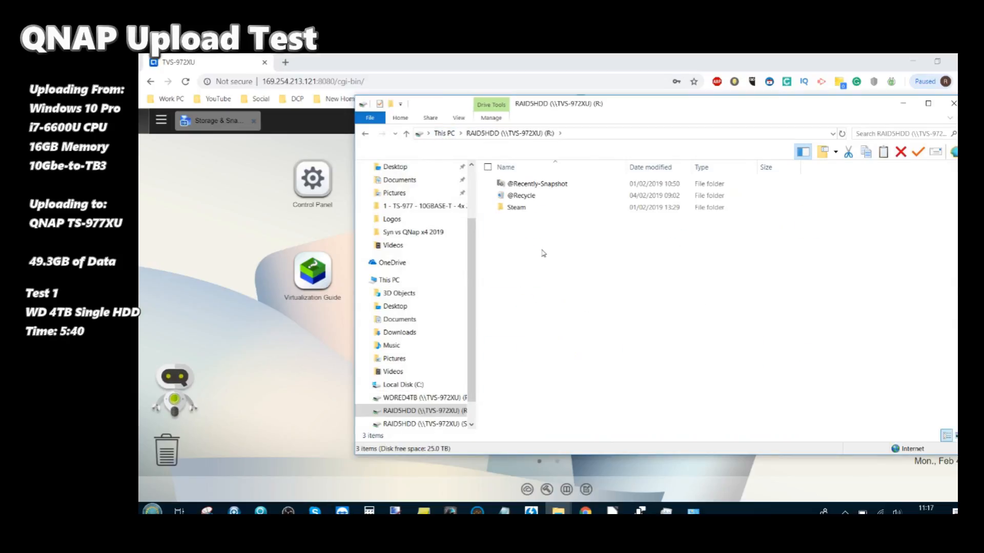
right_click(543, 253)
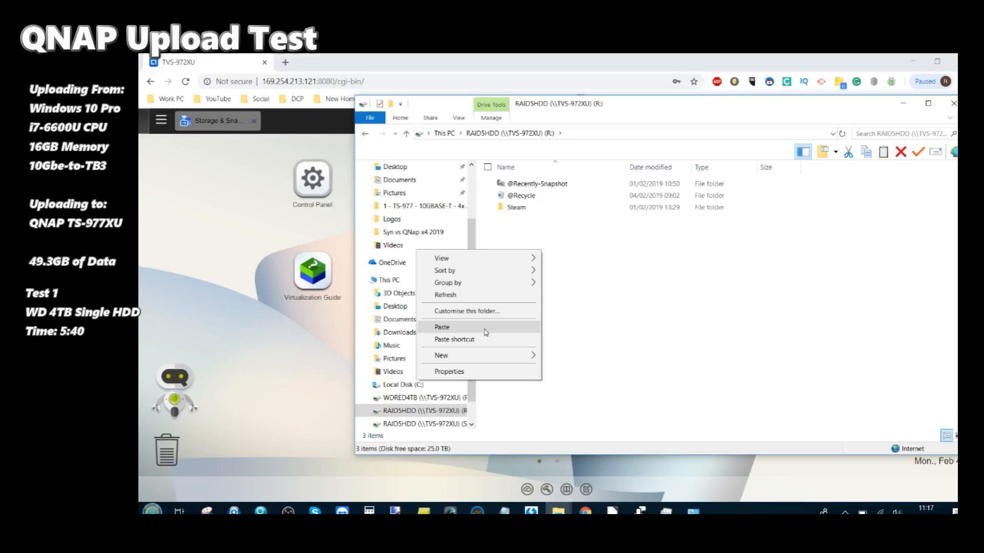
left_click(442, 327)
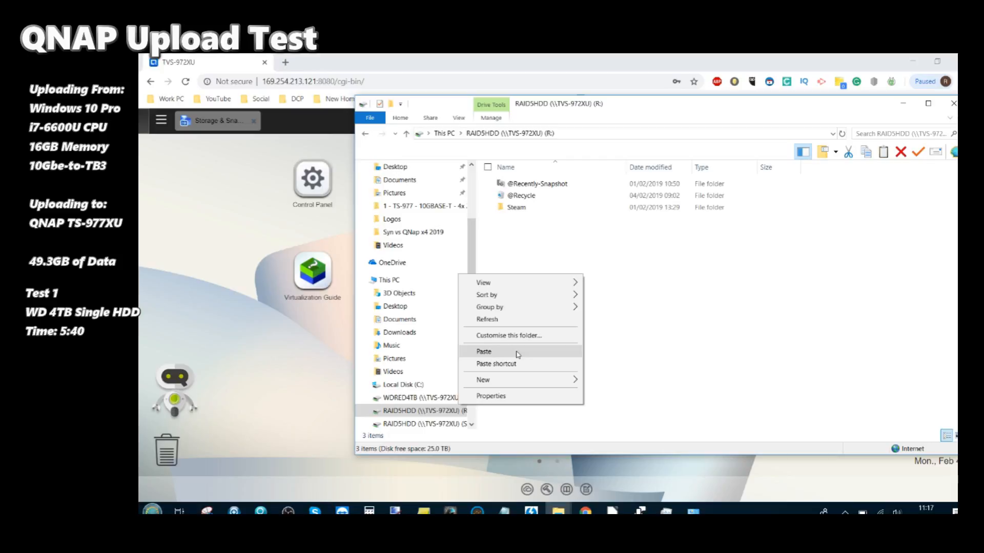
Paste the footage folders onto RAID5HDD, timing the RAID5 upload at 2:40.
left_click(483, 352)
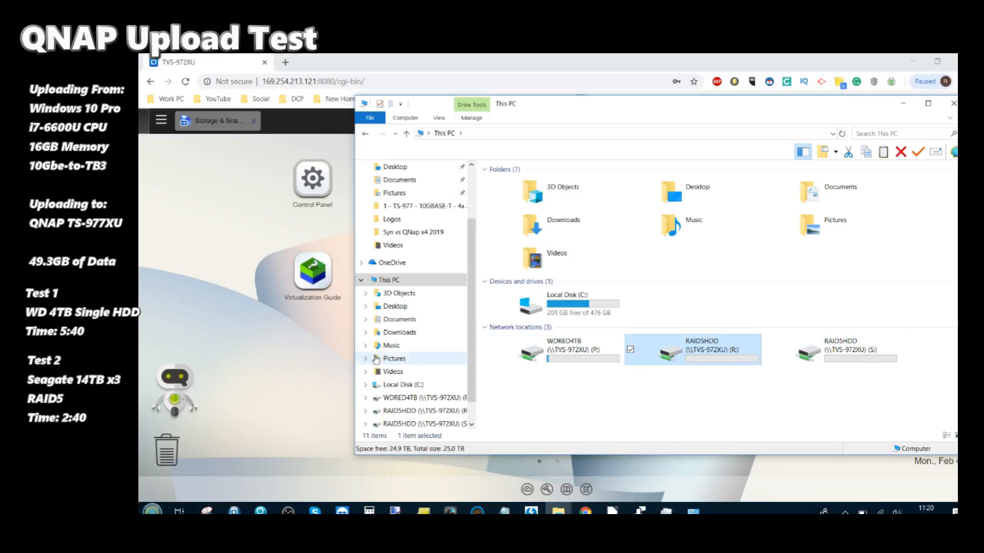
Show the TVS-972XU's shared folders from Qfinder Pro in an Explorer window.
left_click(952, 102)
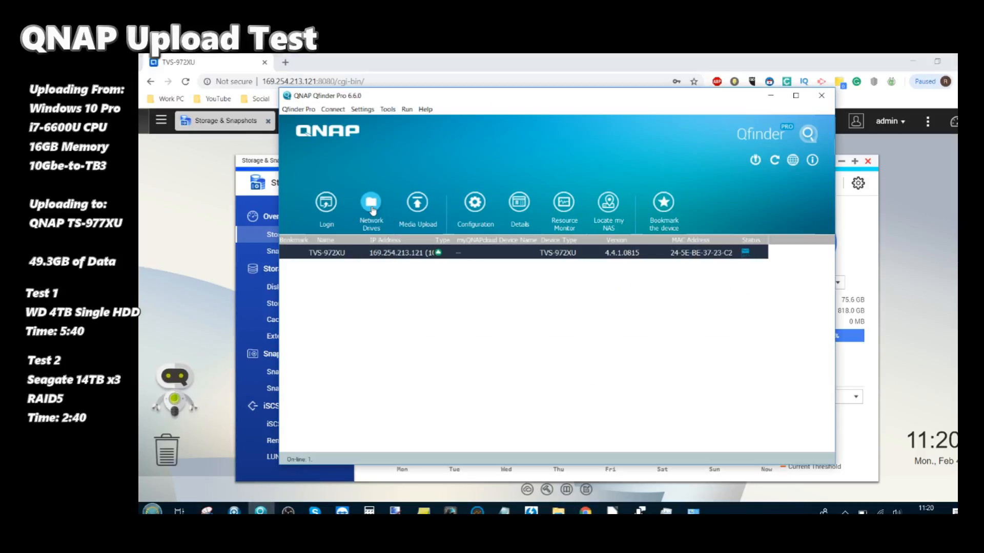
left_click(371, 207)
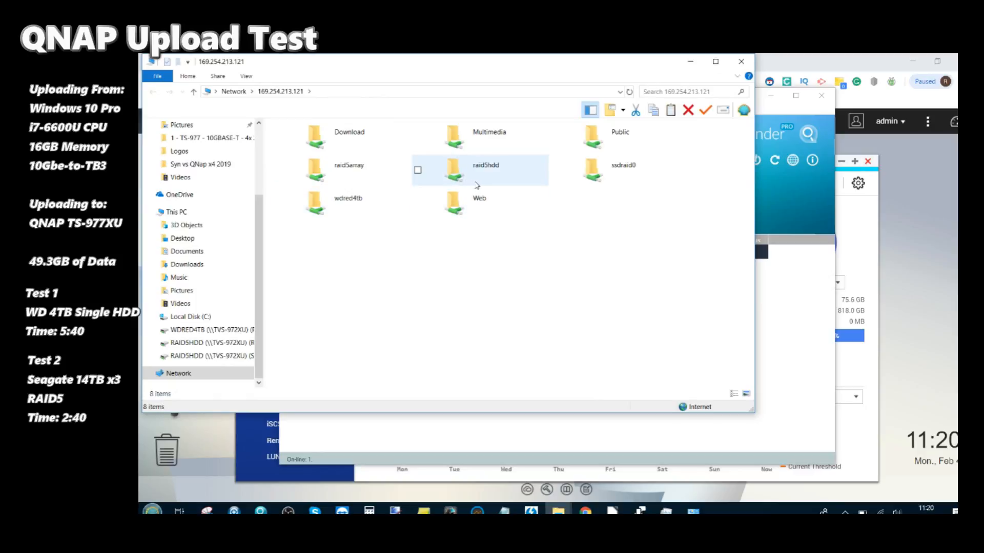
right_click(622, 169)
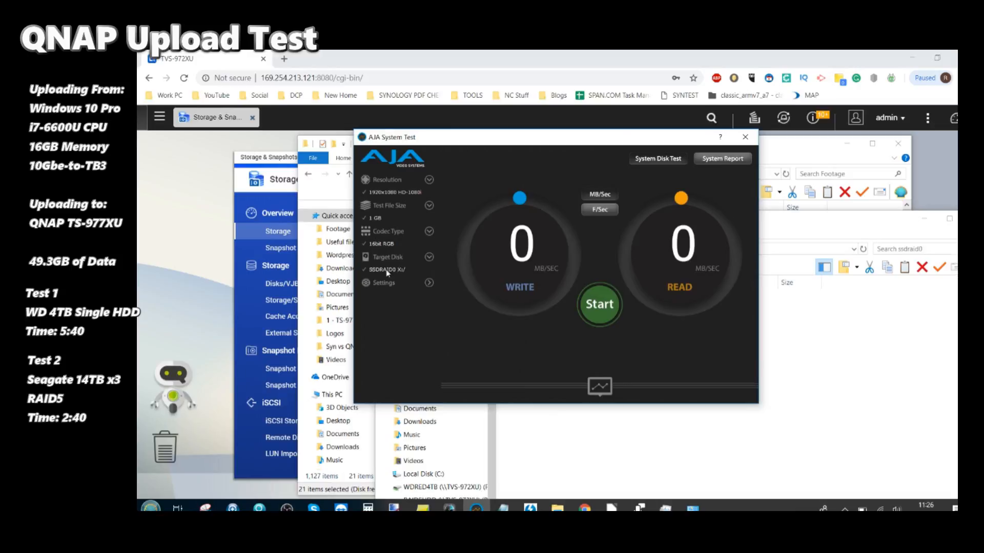
Benchmark SSDRAID0 at about 932/617 MB/s, then RAID5HDD at 420/595 MB/s.
left_click(598, 304)
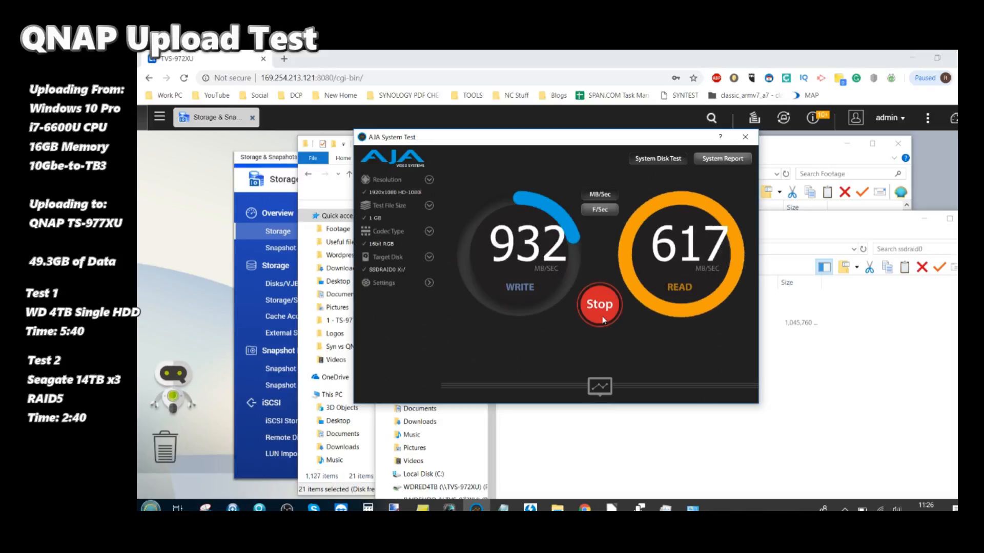
left_click(599, 304)
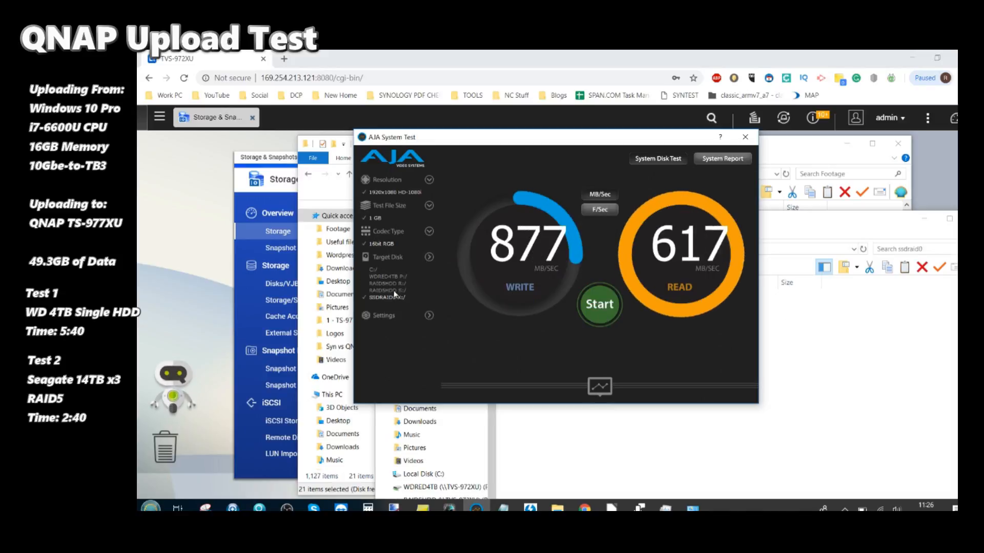
left_click(597, 304)
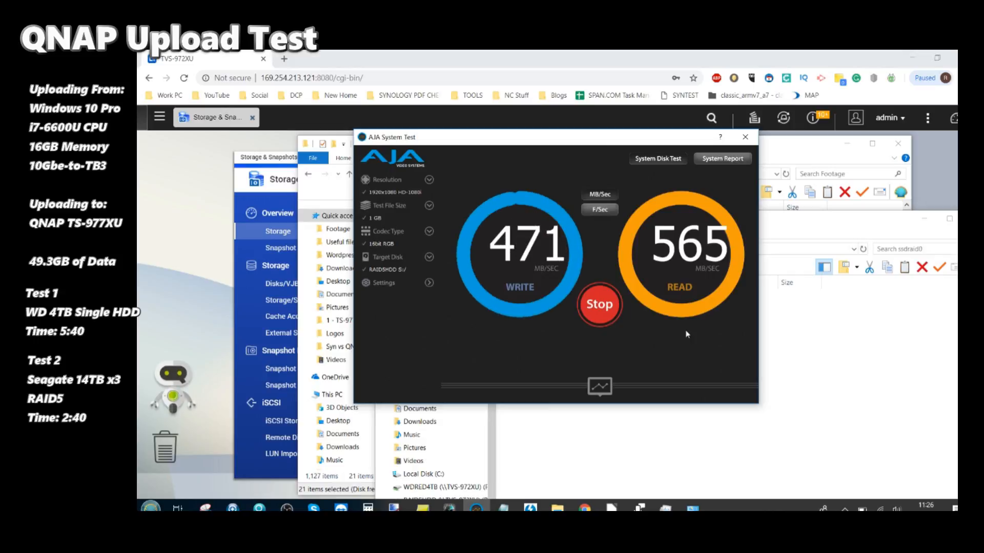
left_click(599, 304)
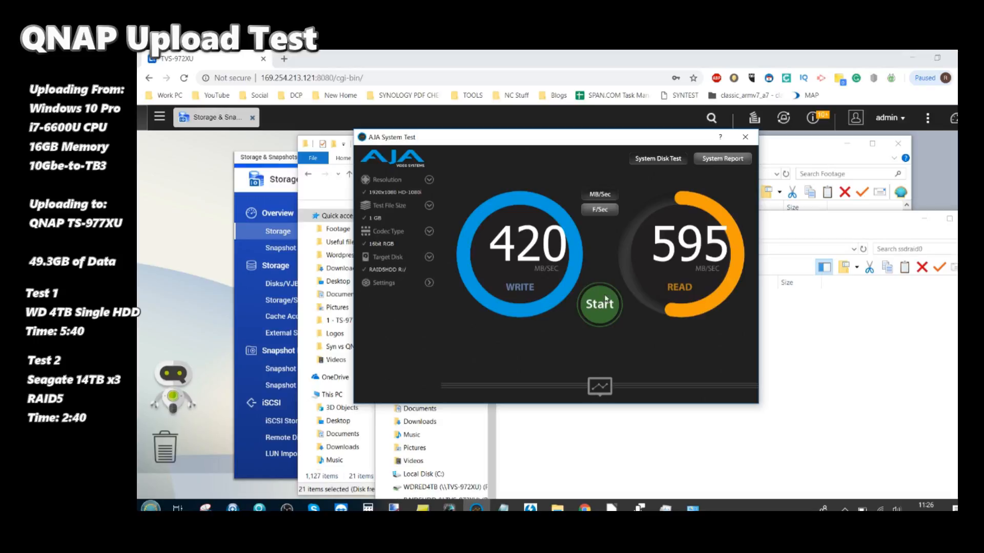
left_click(599, 304)
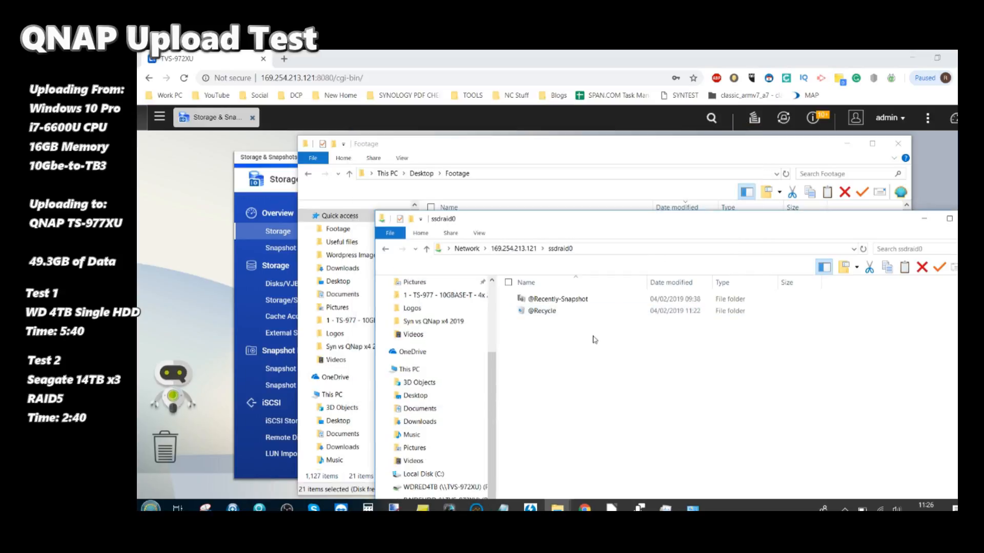
mouse_move(566, 372)
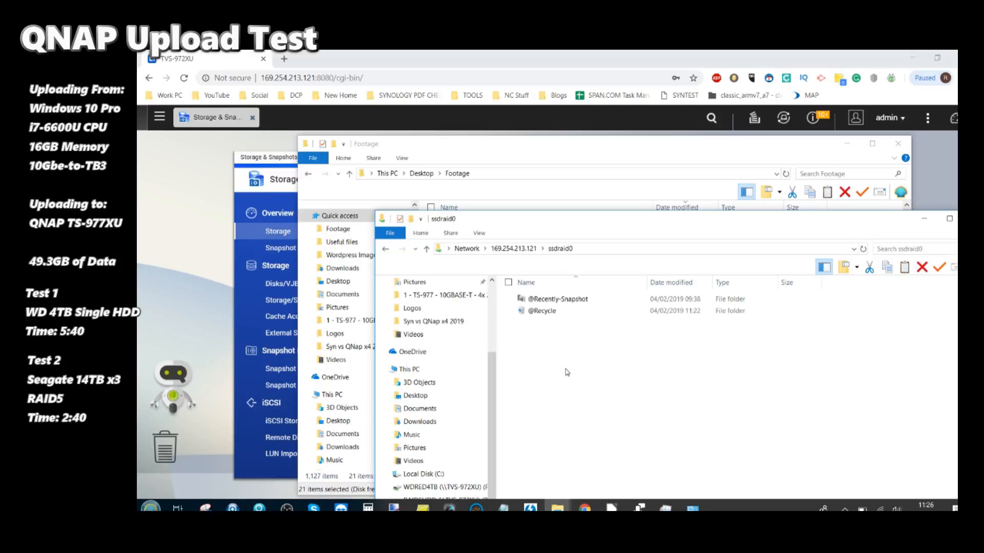
Paste the footage folders into the ssdraid0 share, starting the SSD upload timer.
right_click(566, 372)
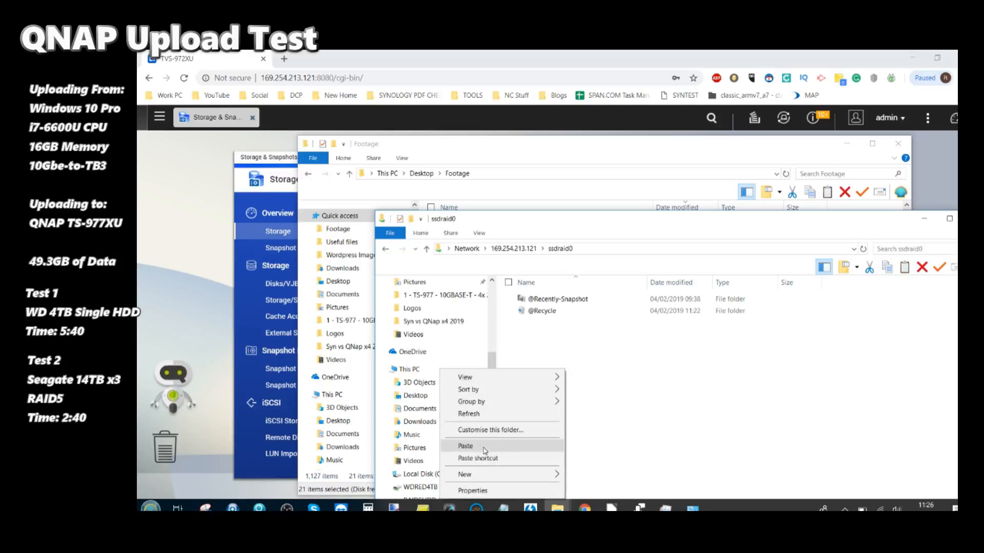
left_click(465, 446)
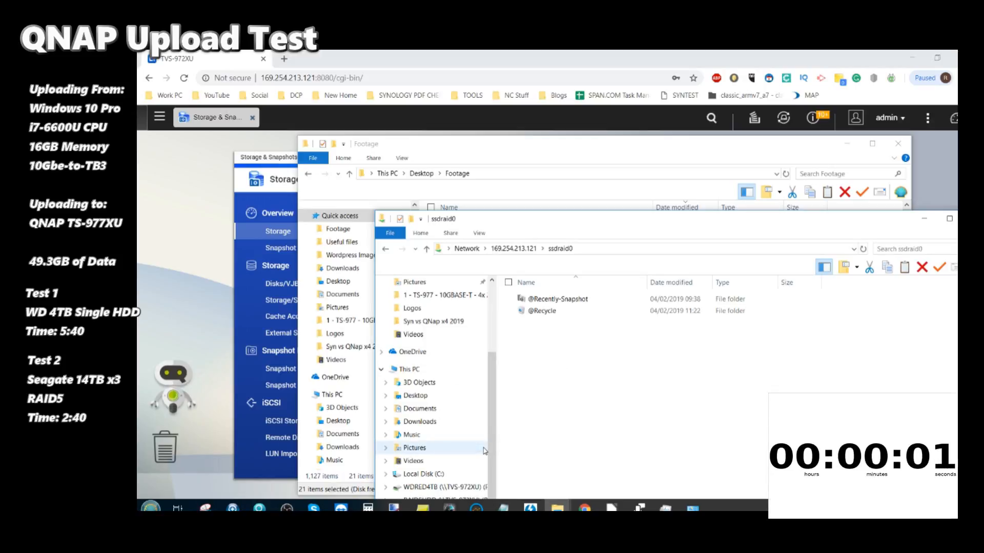